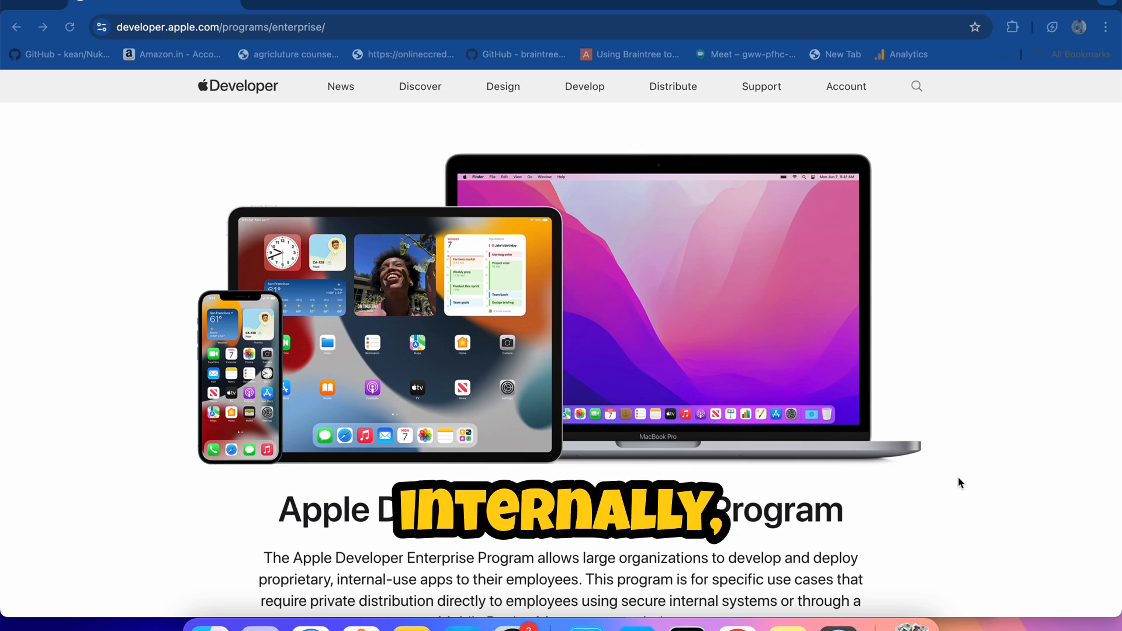
Launch the Apple Developer app from Launchpad by searching 'de'
scroll(down, 3)
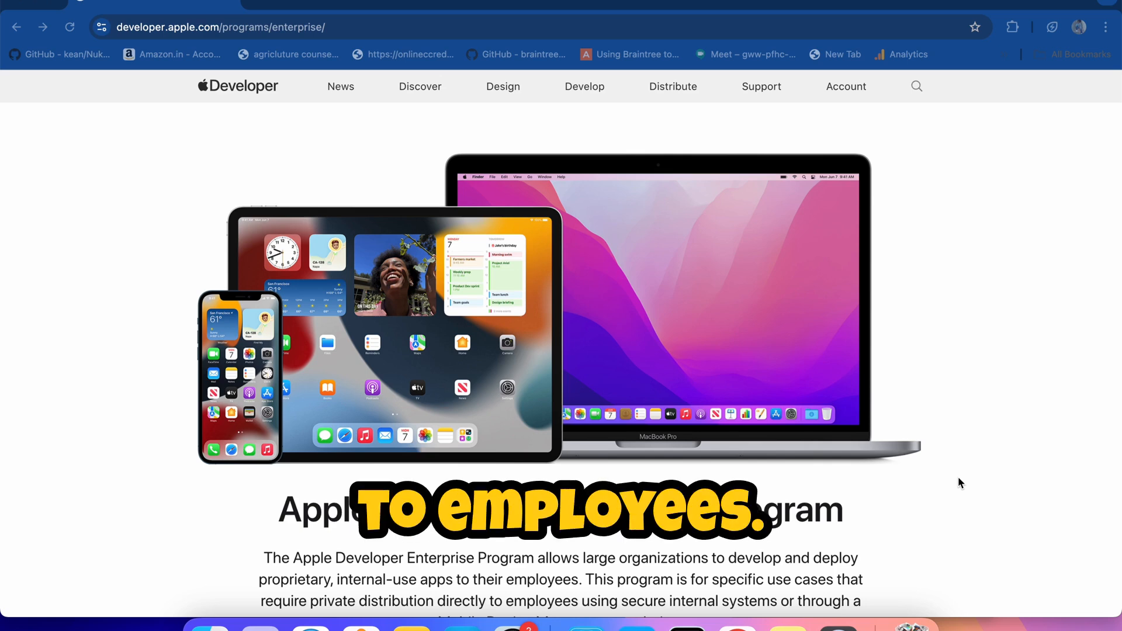
scroll(down, 3)
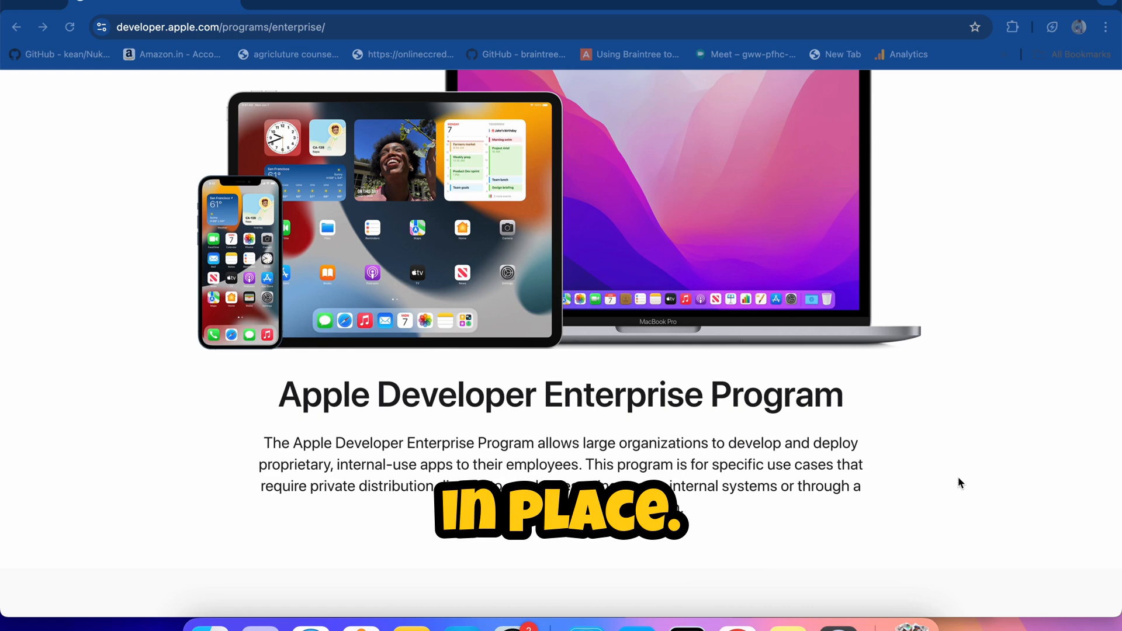
scroll(down, 3)
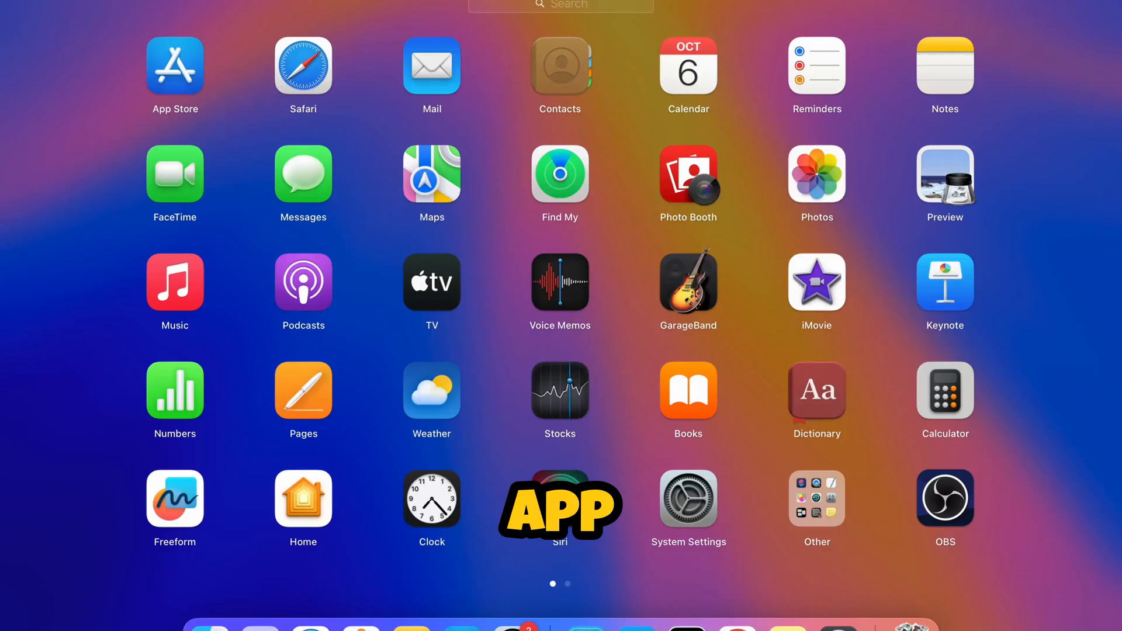
text(de)
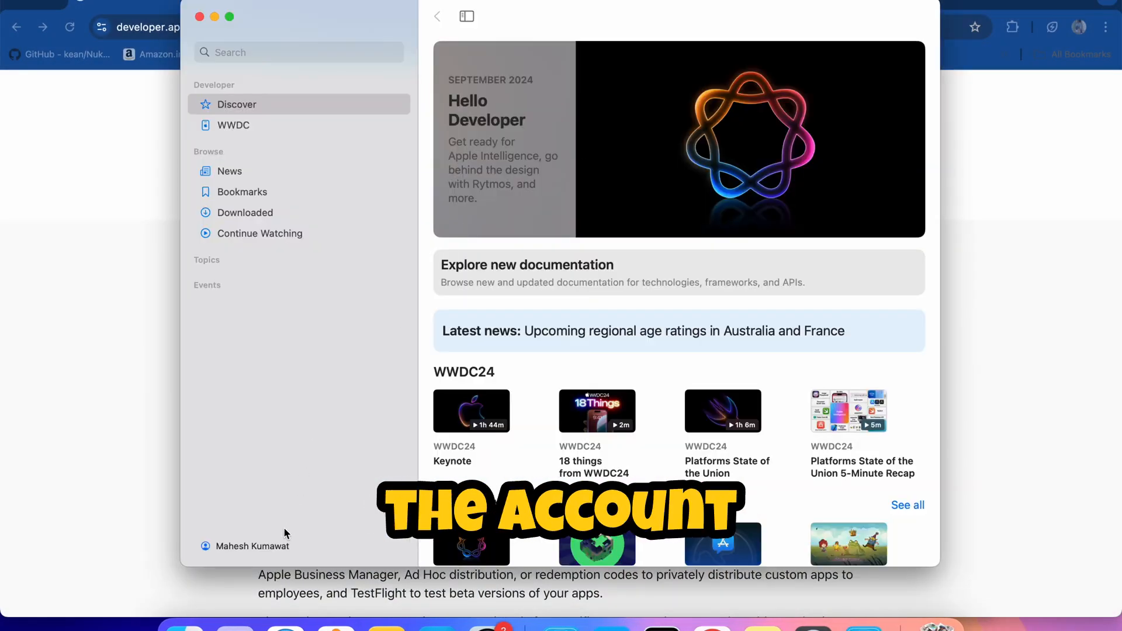
Go to the Account page and choose Enroll Now, reaching the Program Membership Benefits sheet
click(250, 545)
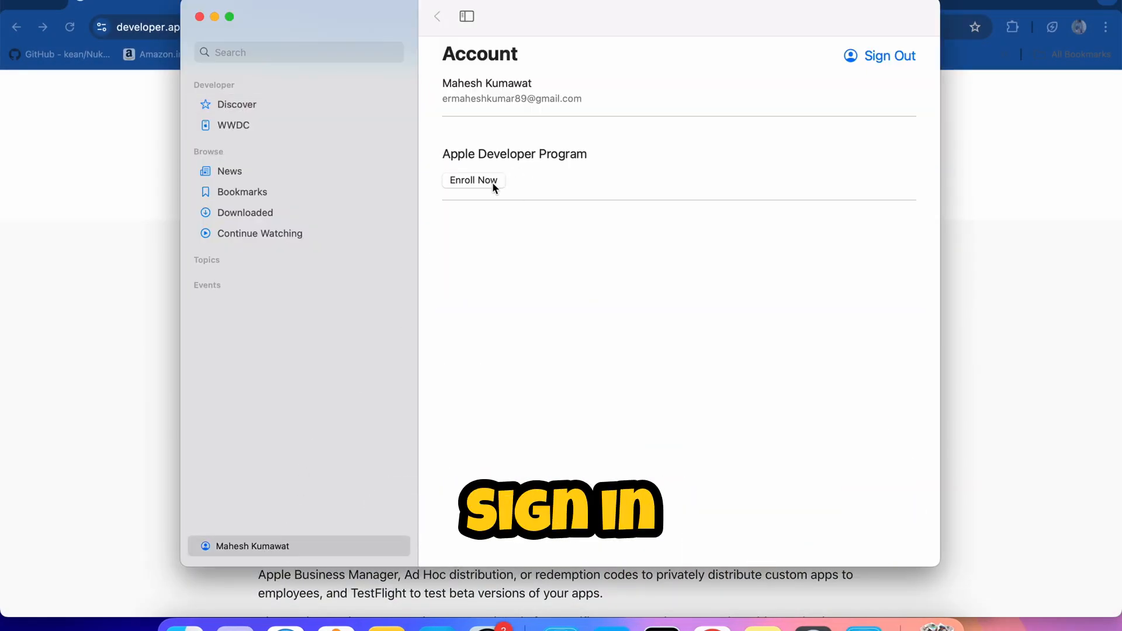
click(472, 180)
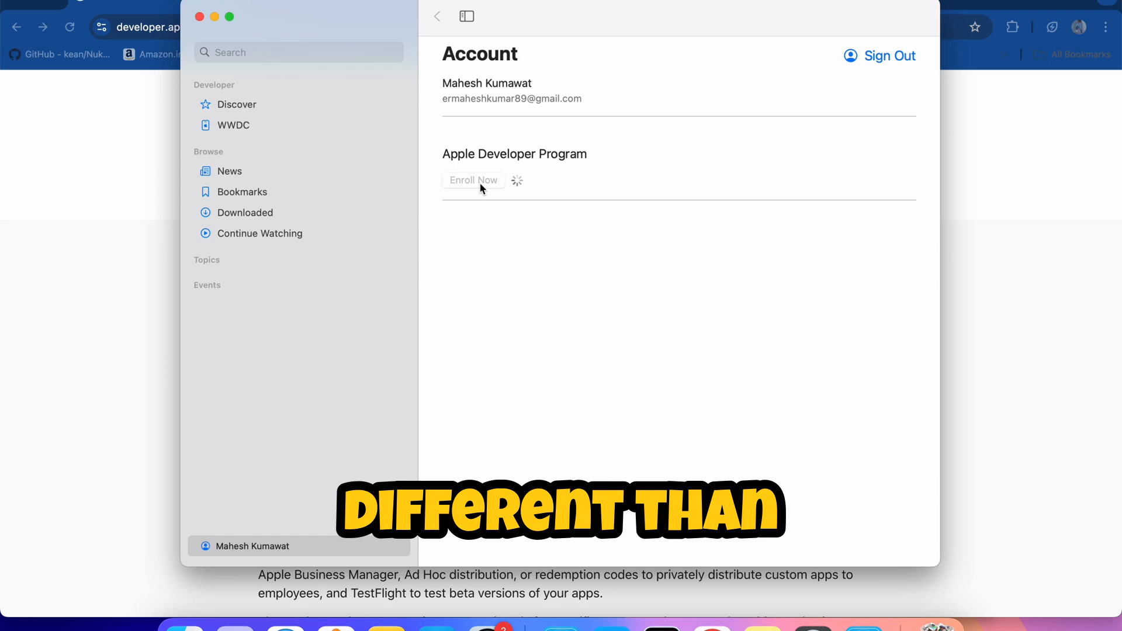
click(474, 180)
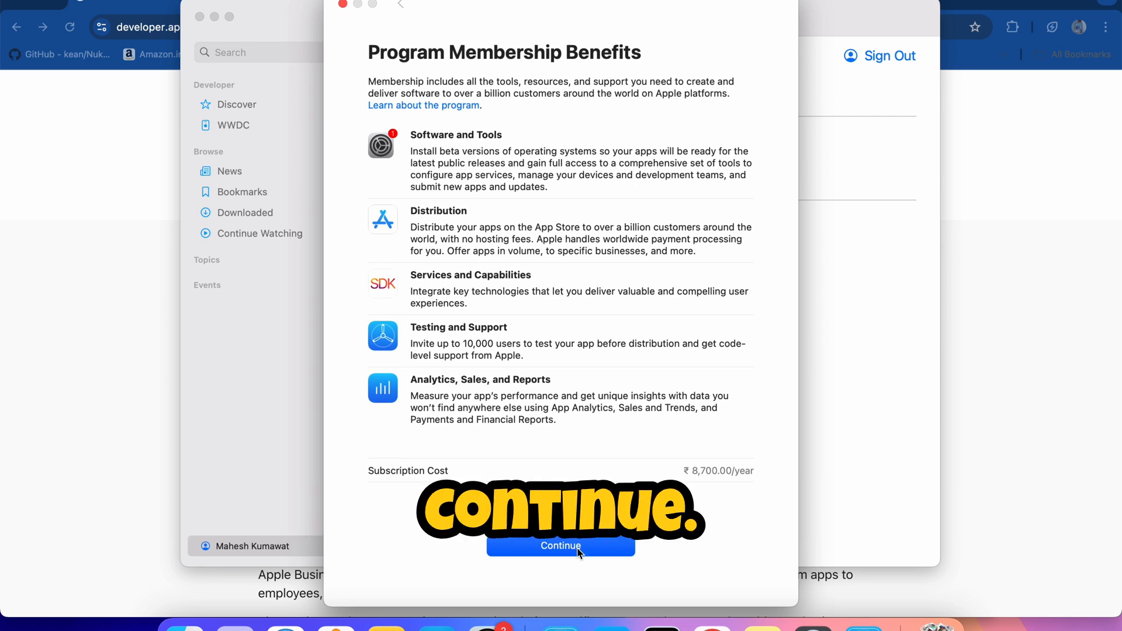
Continue past Program Membership Benefits to reach Apple's app-account enrollment support article
click(559, 546)
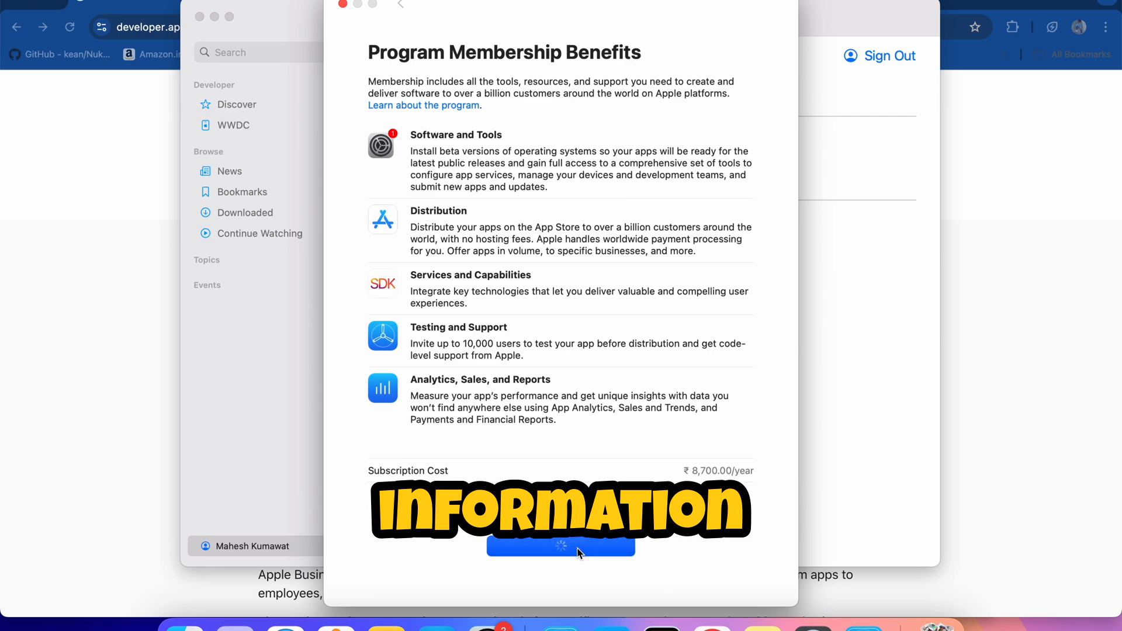
click(560, 547)
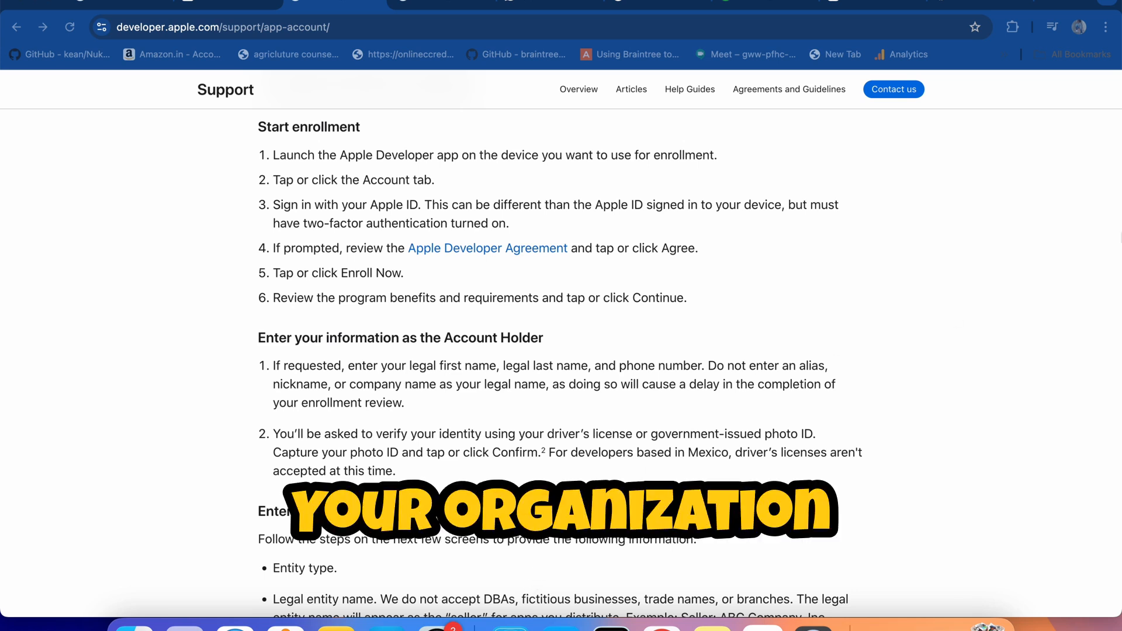
Review Dun & Bradstreet's 'What Is a D-U-N-S Number?' page, visiting the dnb.com home page along the way
click(358, 37)
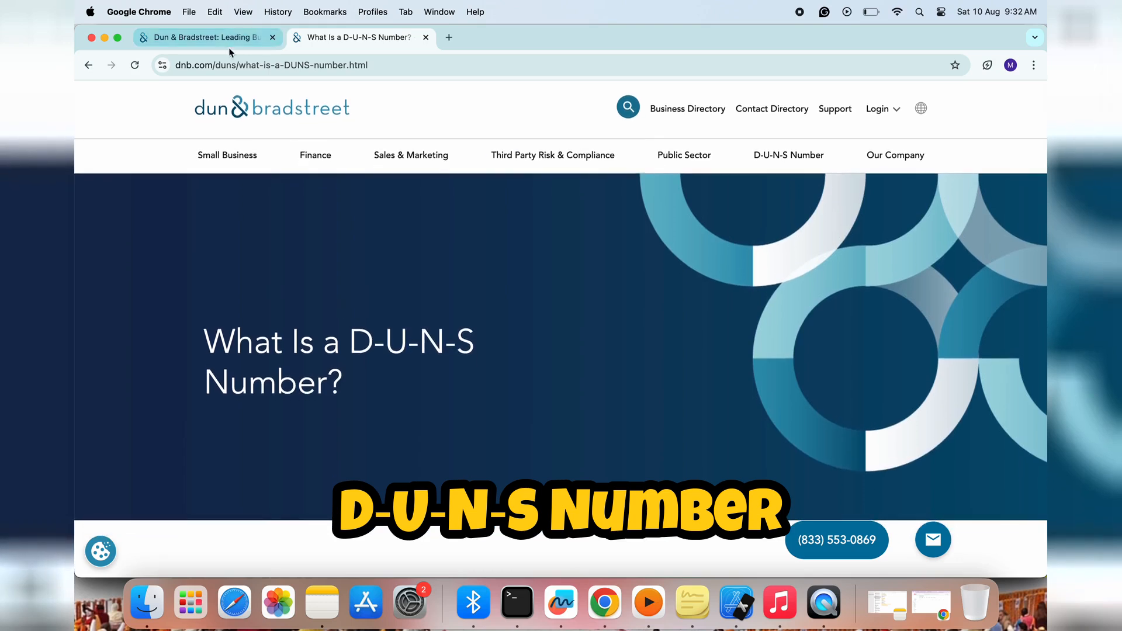
click(203, 36)
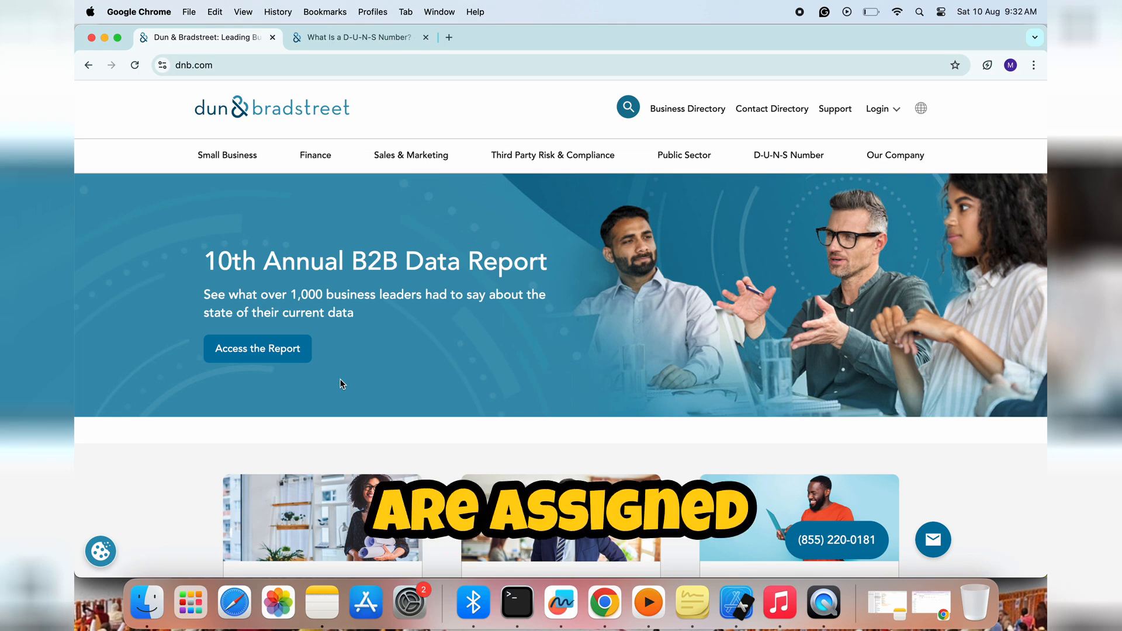
click(357, 37)
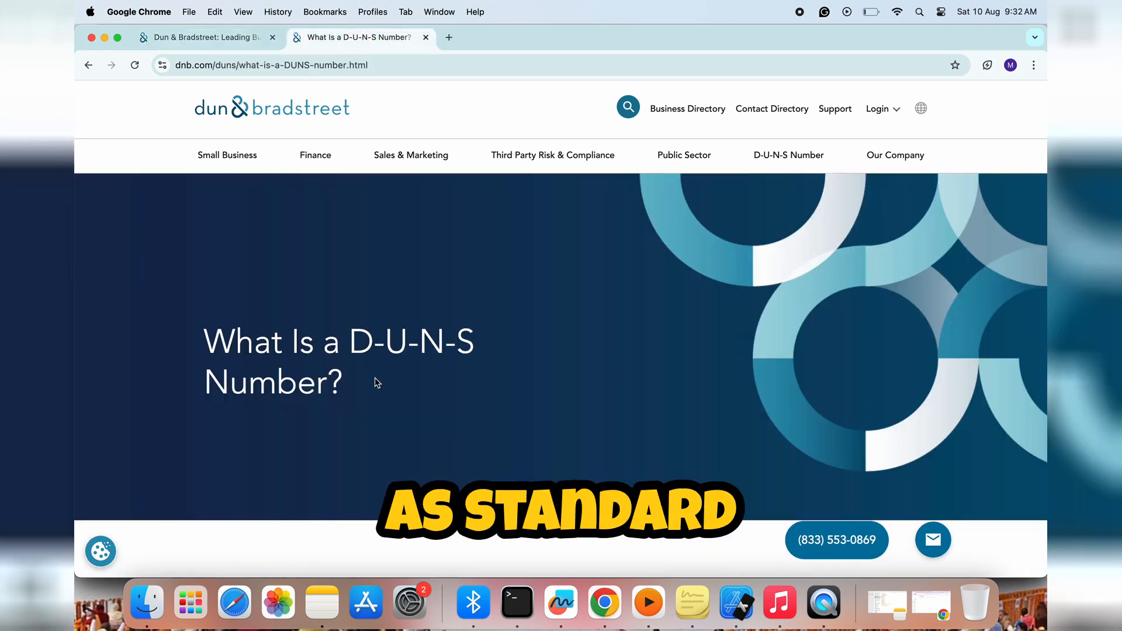
scroll(down, 3)
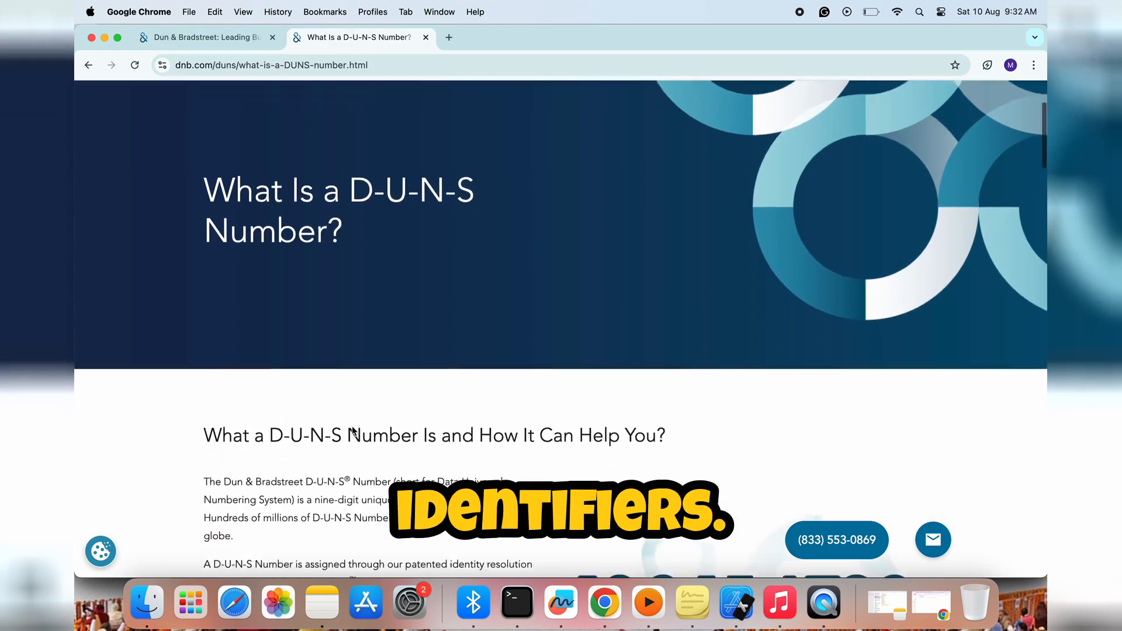
scroll(down, 3)
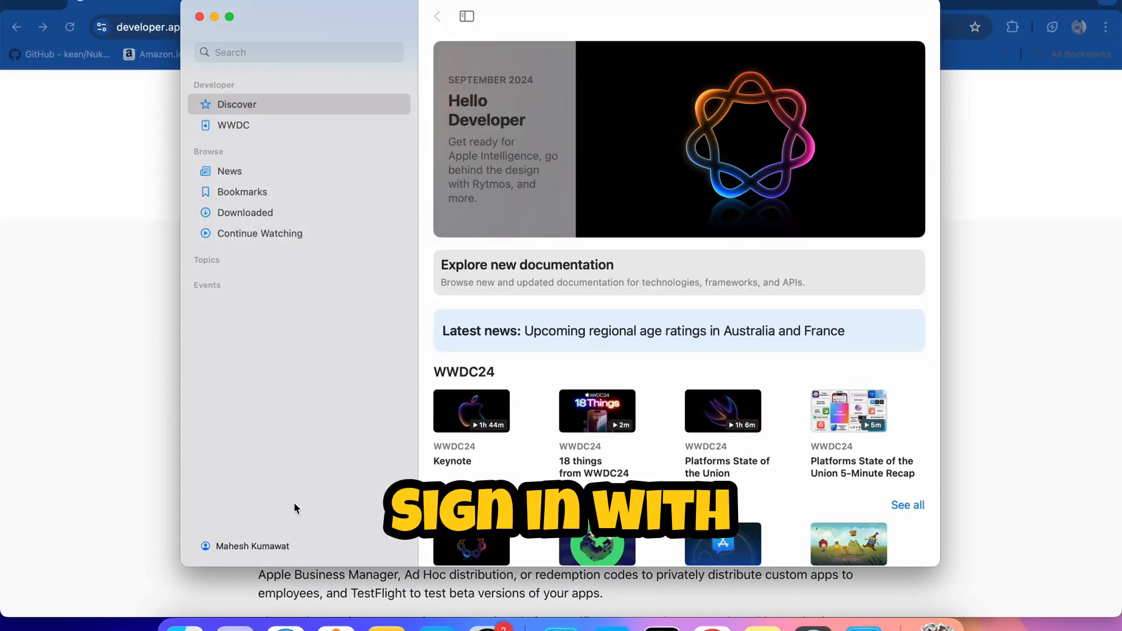
click(250, 546)
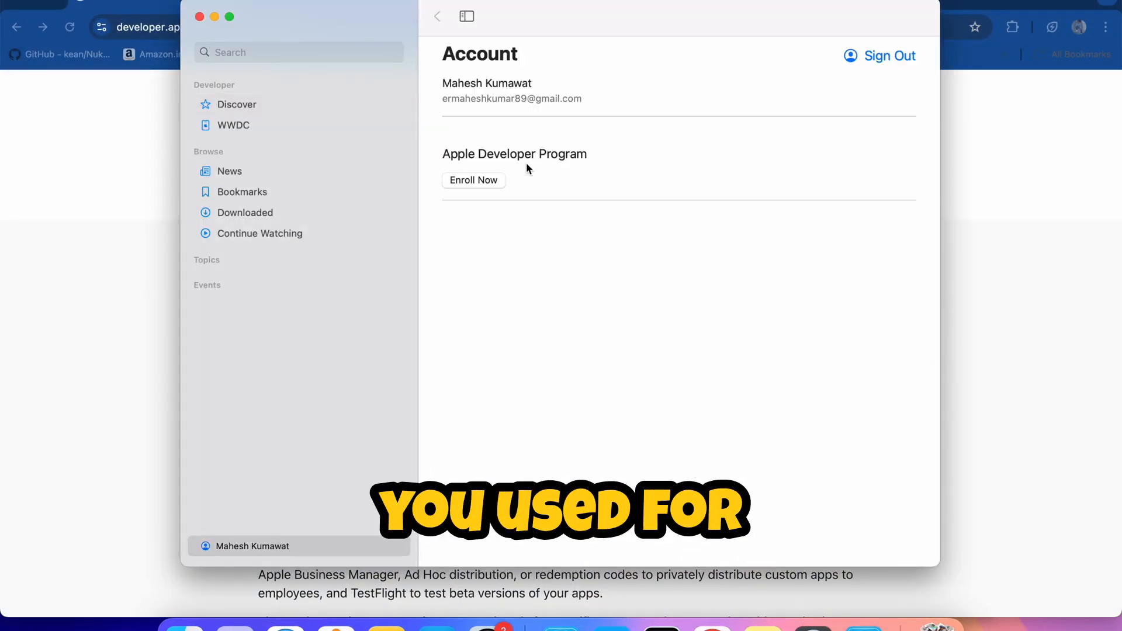
click(474, 180)
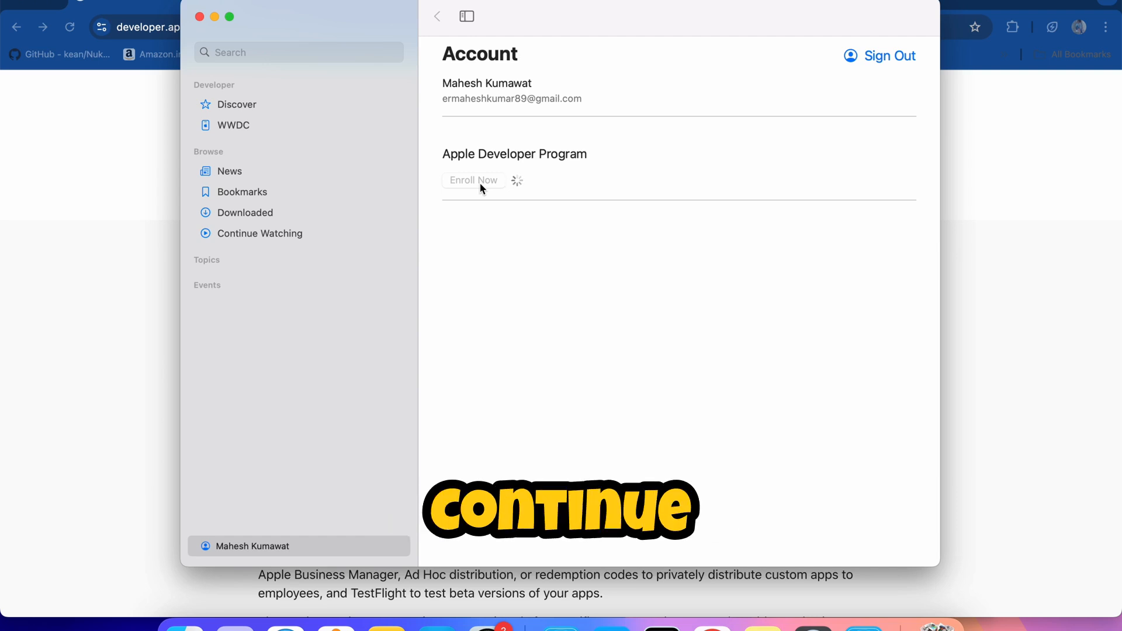
click(474, 180)
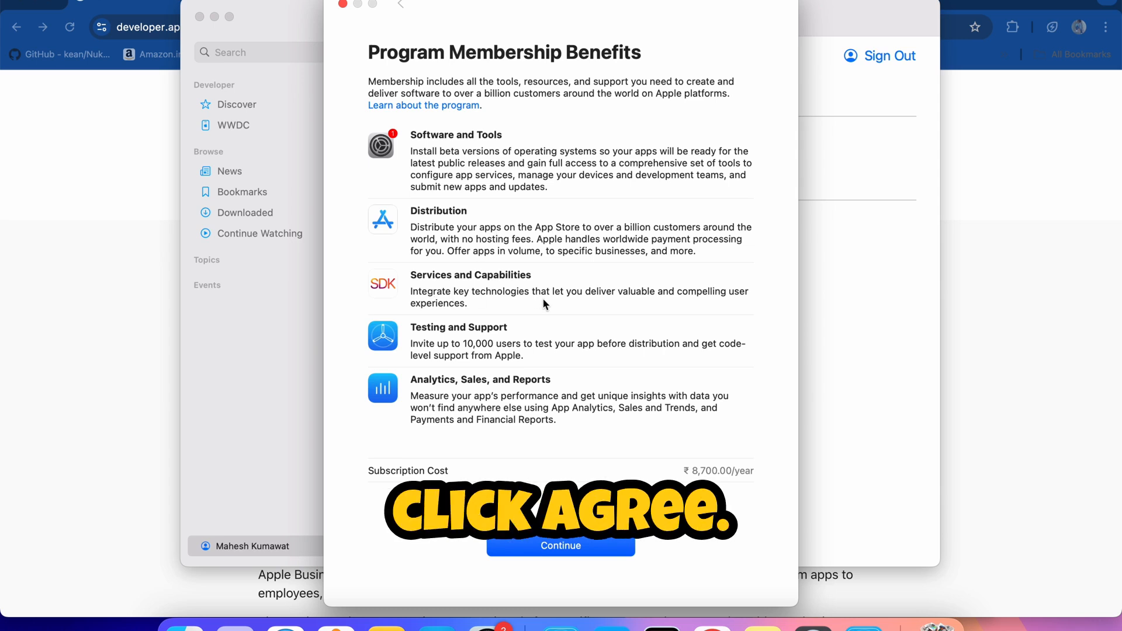
mouse_move(465, 351)
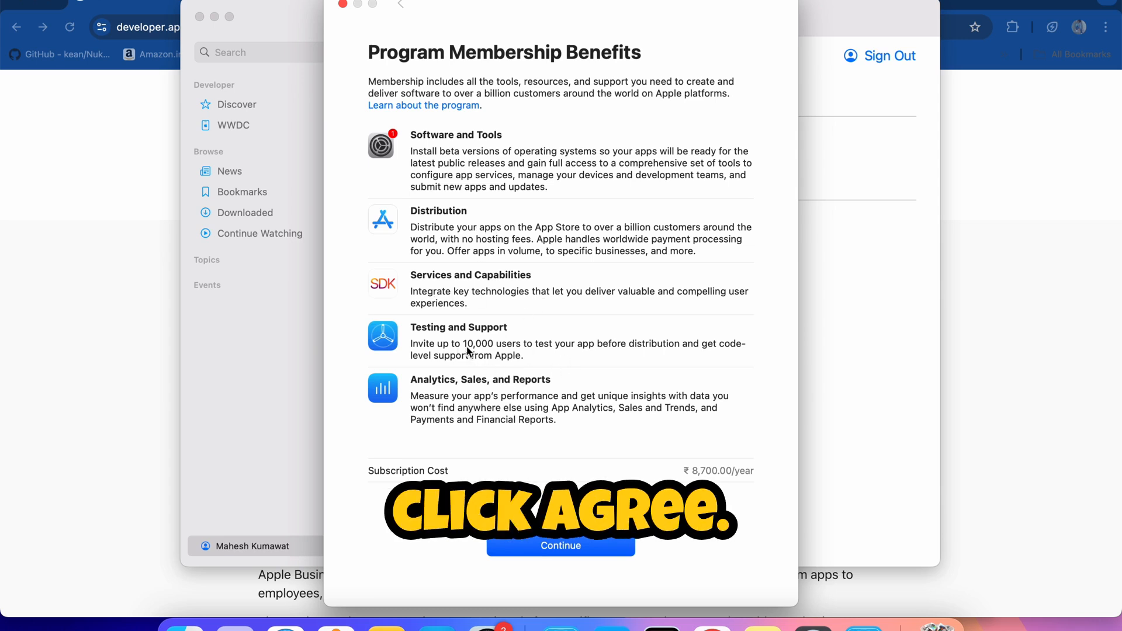
click(560, 546)
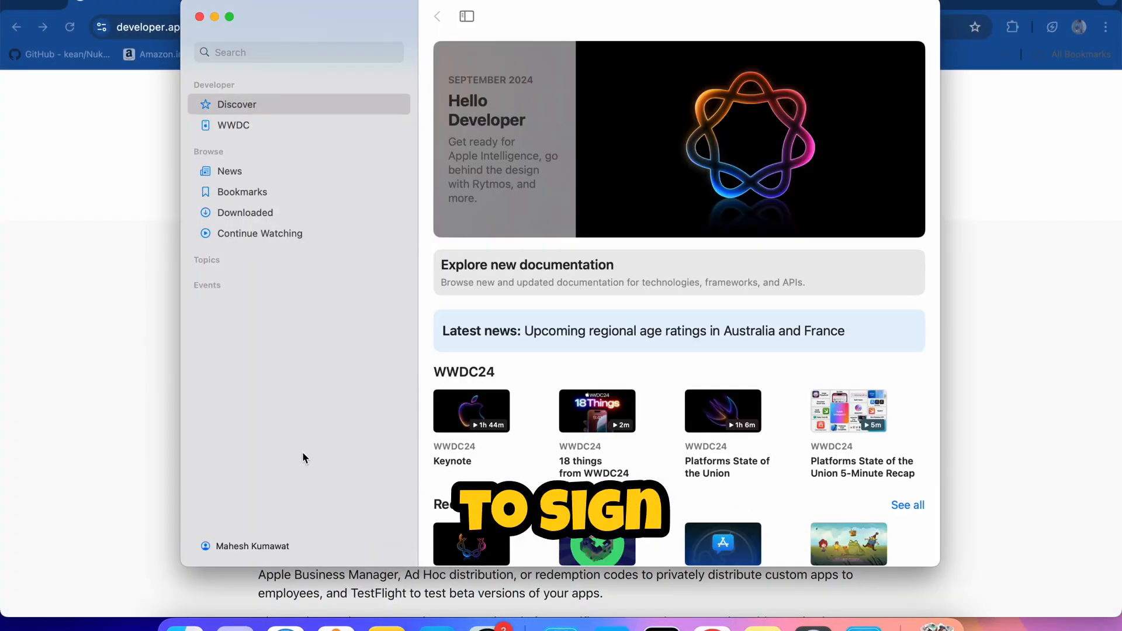
Bring the Chrome window with the Enterprise Program eligibility requirements forward
click(251, 545)
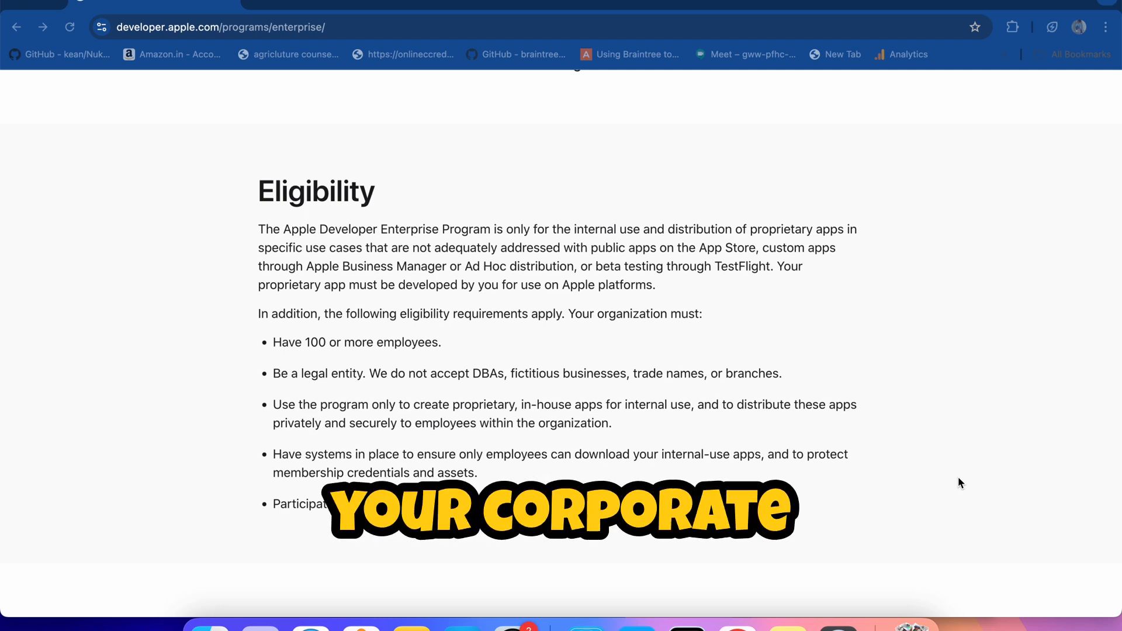
Scroll the Enterprise Program page to its Applying section on application authority and D-U-N-S verification
scroll(down, 3)
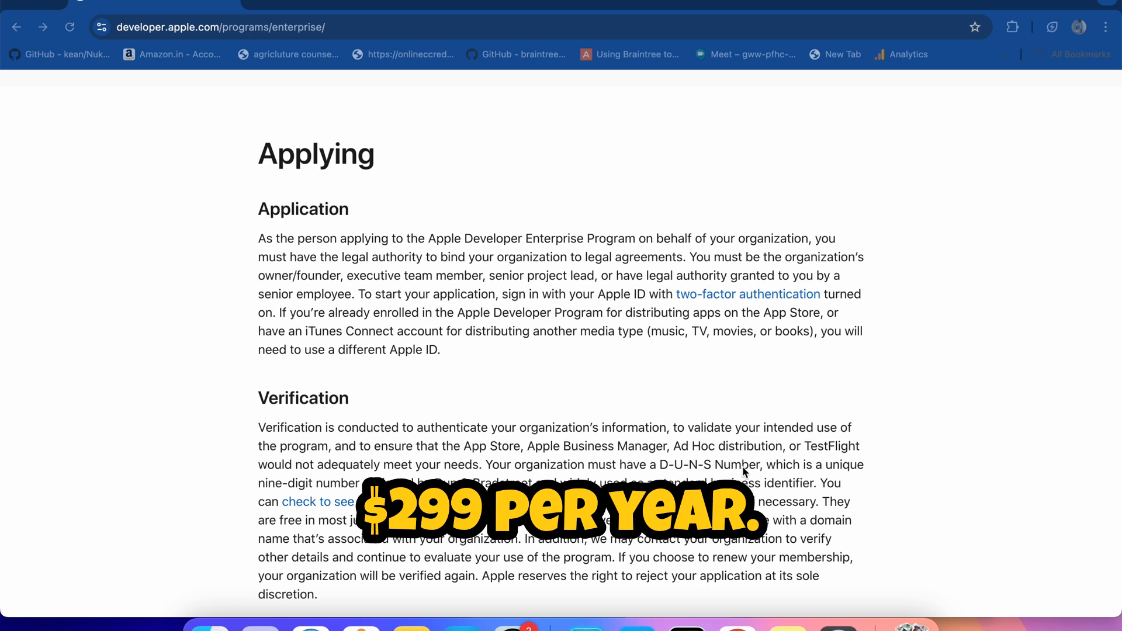
mouse_move(739, 472)
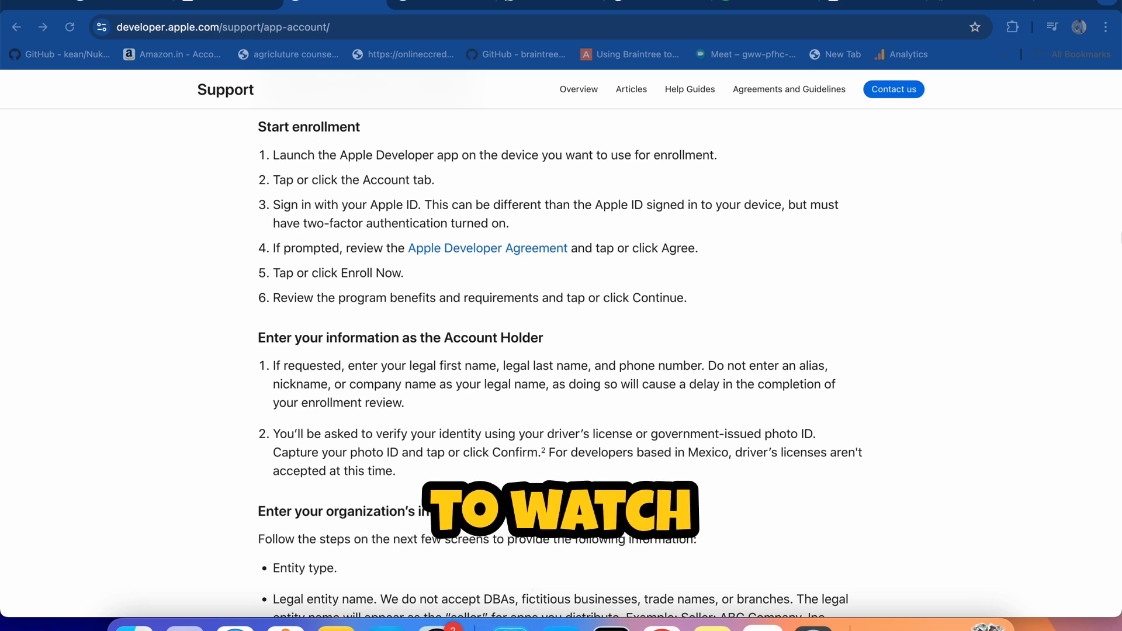
Scroll past 'Complete enrollment and purchase' to the annual membership renewal and cancellation guidance
scroll(down, 3)
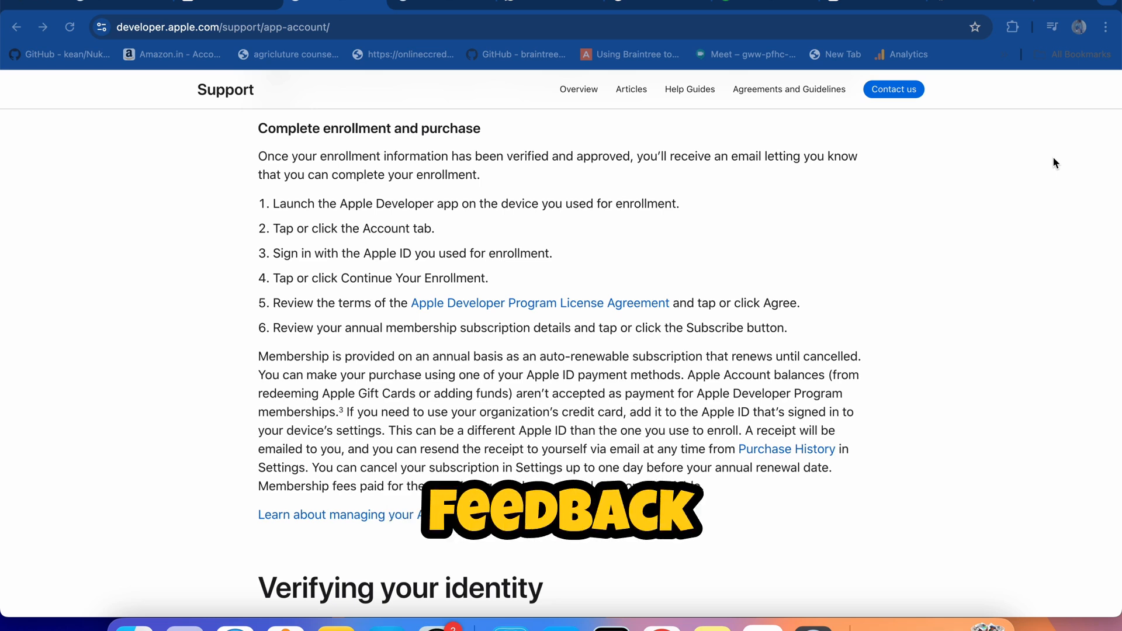
scroll(down, 3)
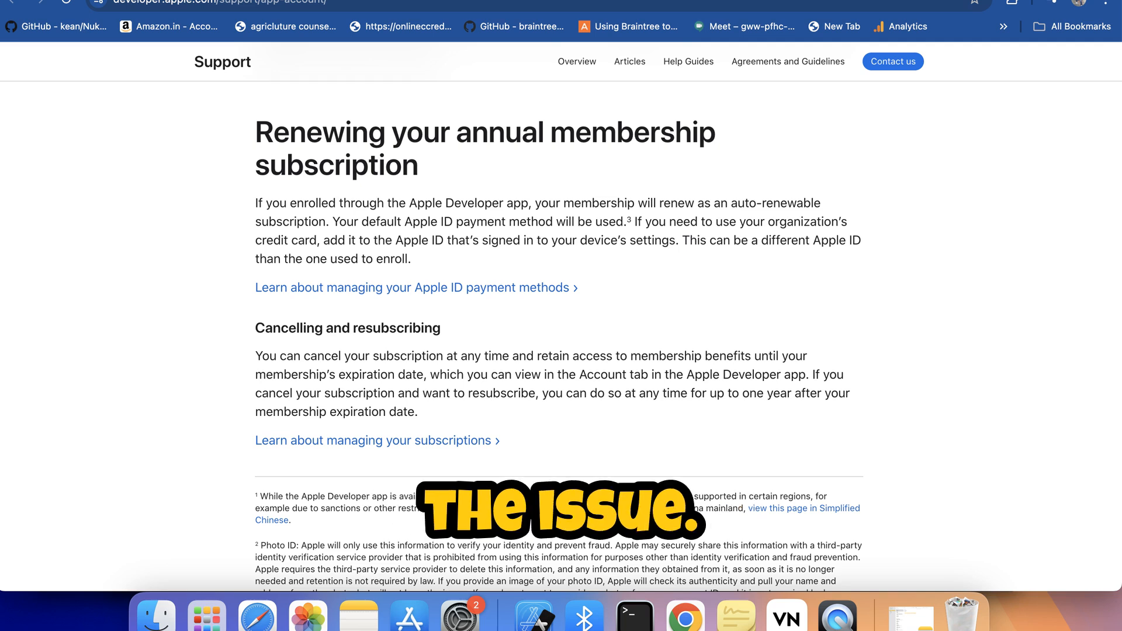